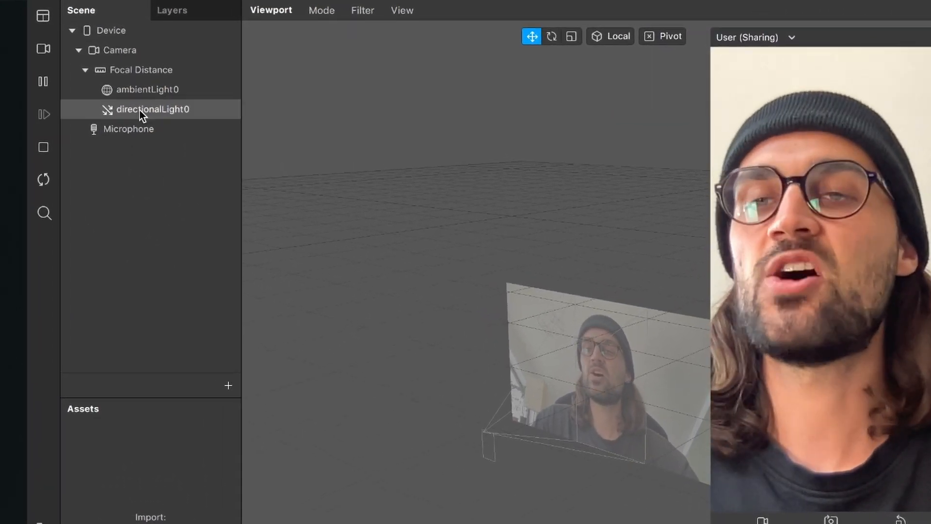
# - Add Hair segmentation to the Camera object, triggering the Facebook support warning
pyautogui.click(118, 50)
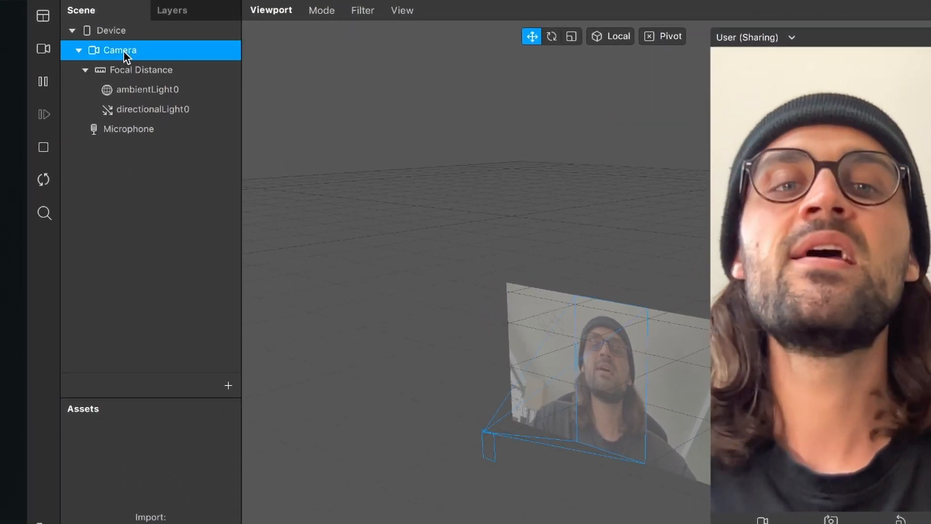
pyautogui.click(120, 49)
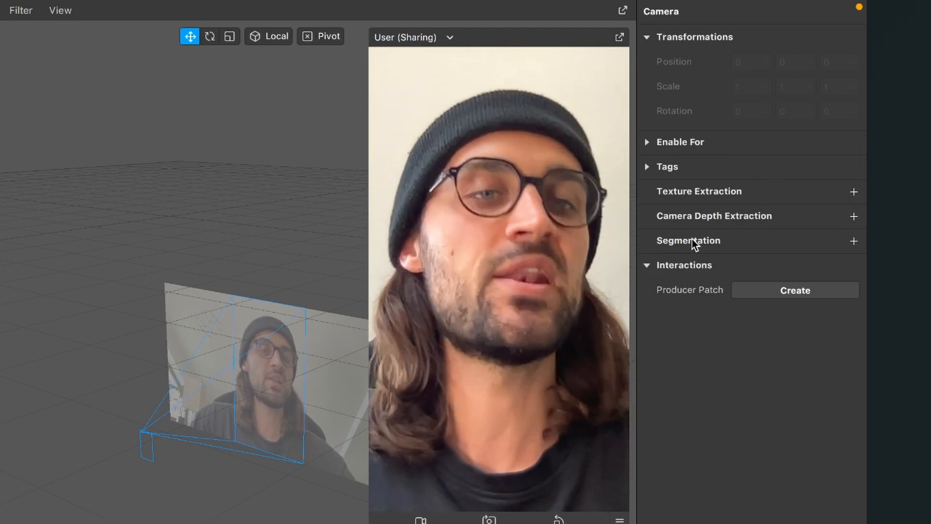
pyautogui.click(853, 240)
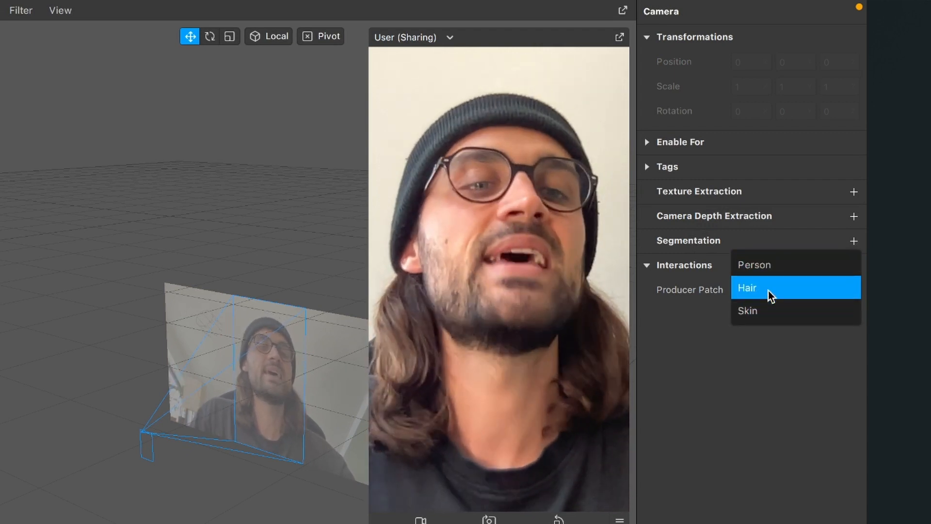
pyautogui.click(747, 288)
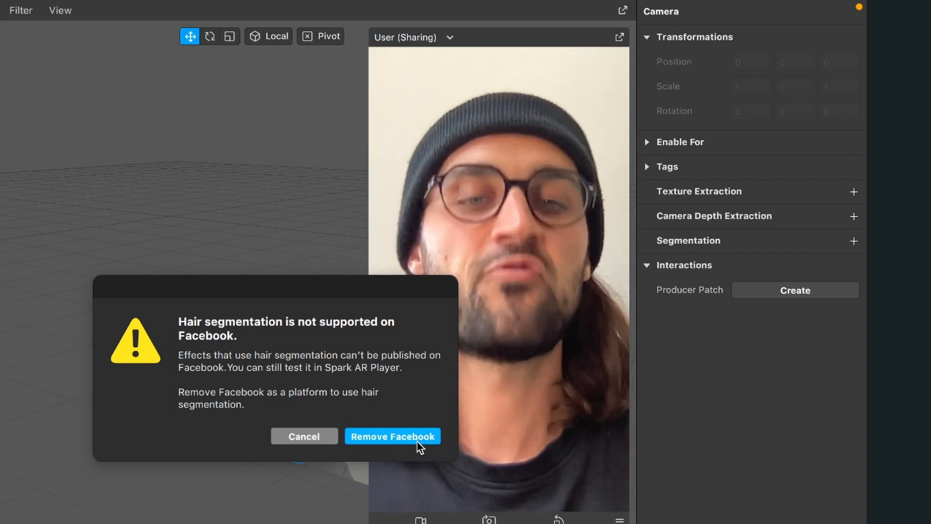
# - Remove Facebook as a publishing platform and check the cameraTexture0 asset under Textures
pyautogui.click(391, 435)
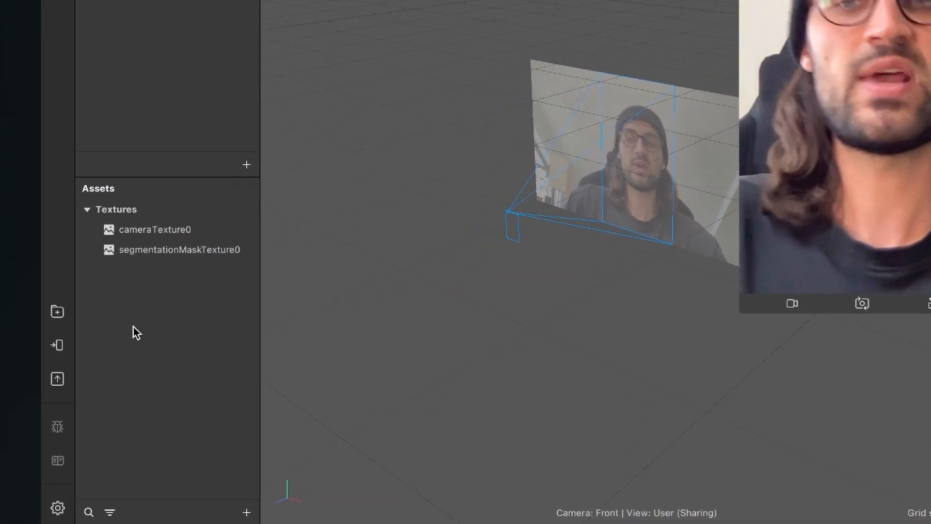
pyautogui.click(155, 229)
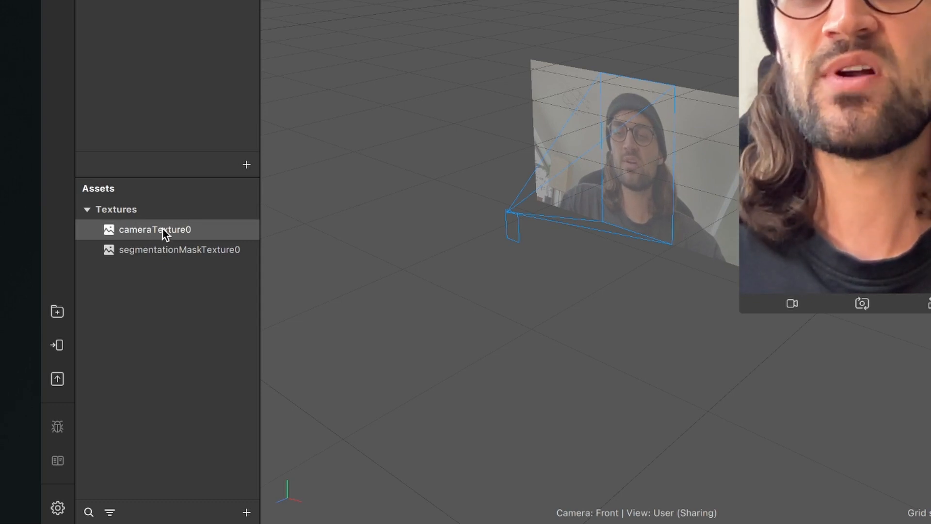
pyautogui.click(178, 249)
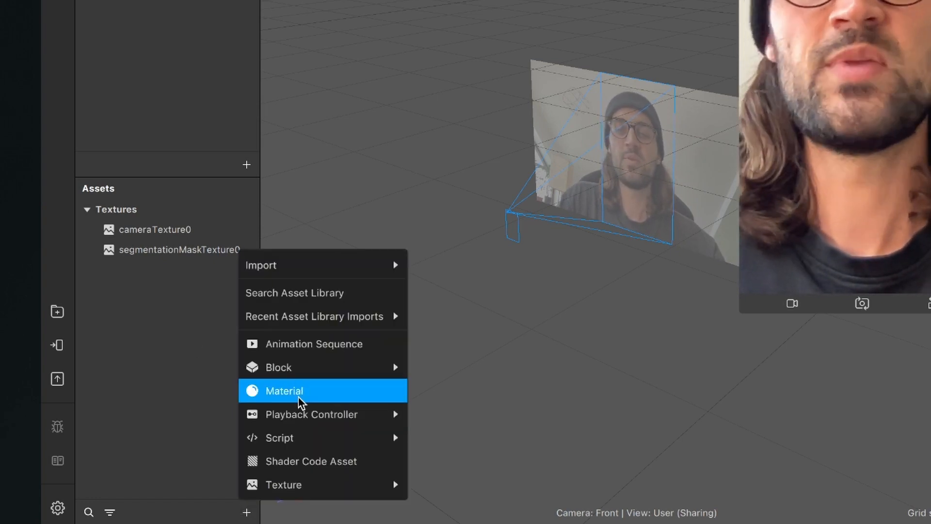
# - Create a new Hair material using the Flat shader type
pyautogui.click(284, 391)
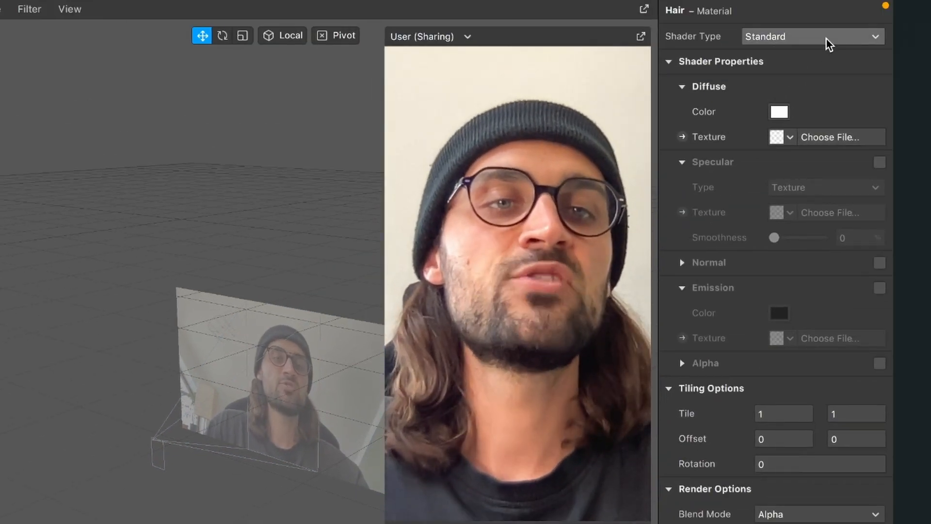
pyautogui.click(811, 36)
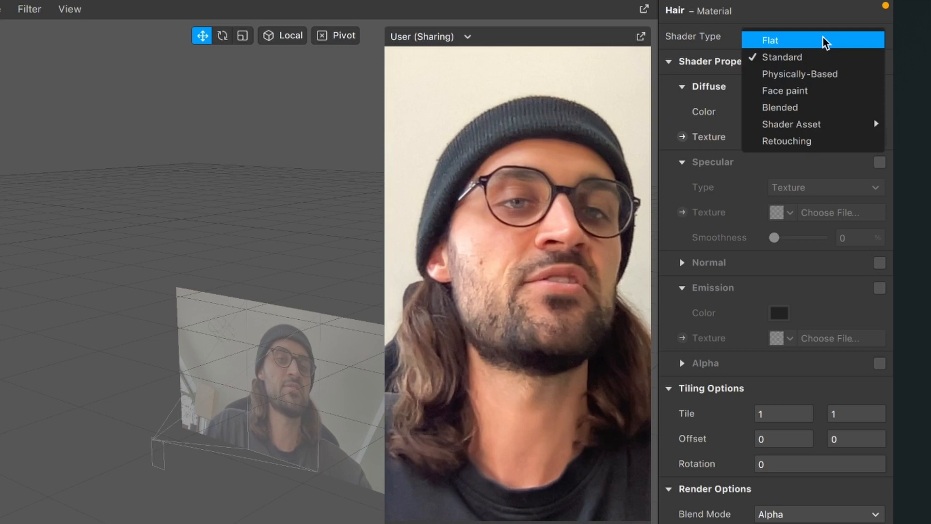
pyautogui.click(770, 40)
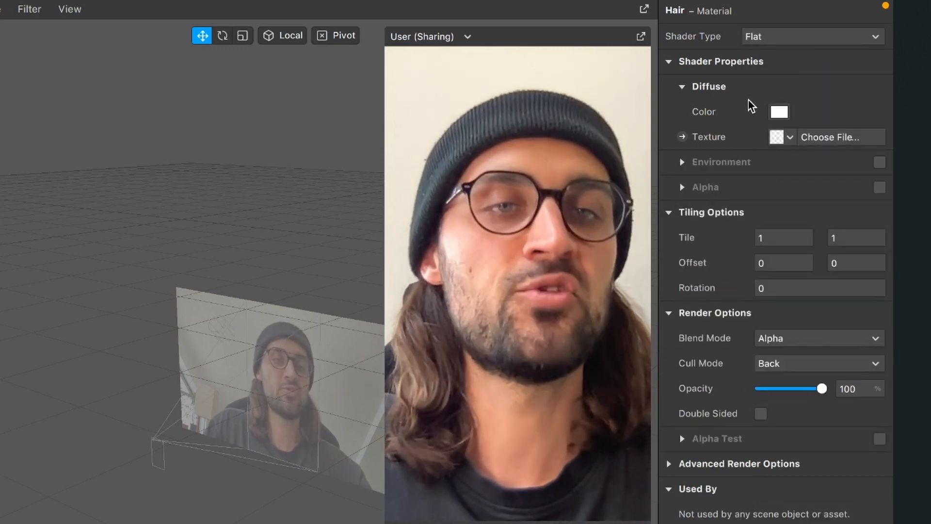
pyautogui.moveTo(704, 139)
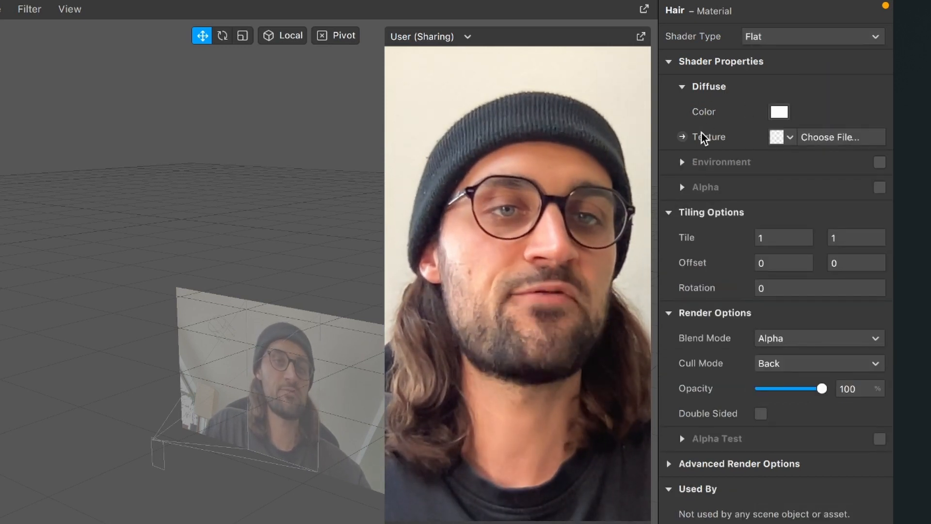
# - Set diffuse texture to cameraTexture0 and alpha texture to segmentationMaskTexture0
pyautogui.click(781, 137)
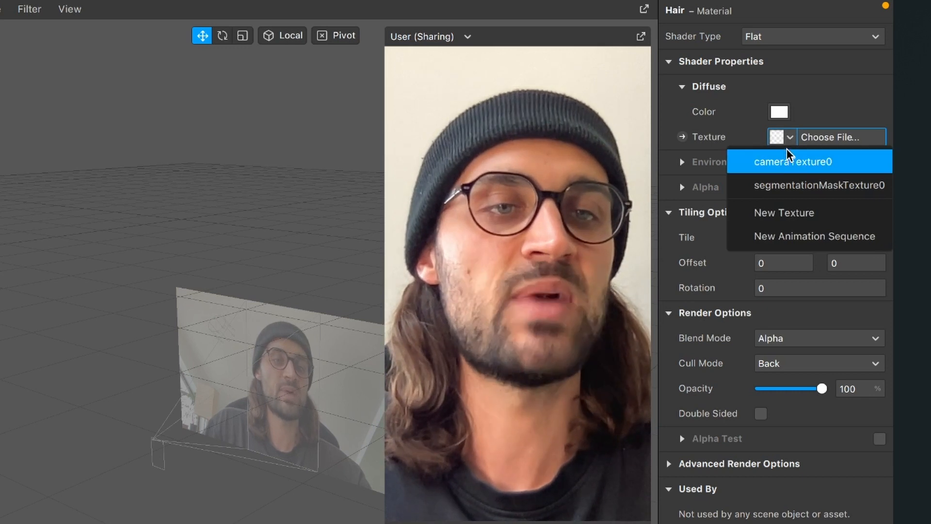
pyautogui.click(794, 161)
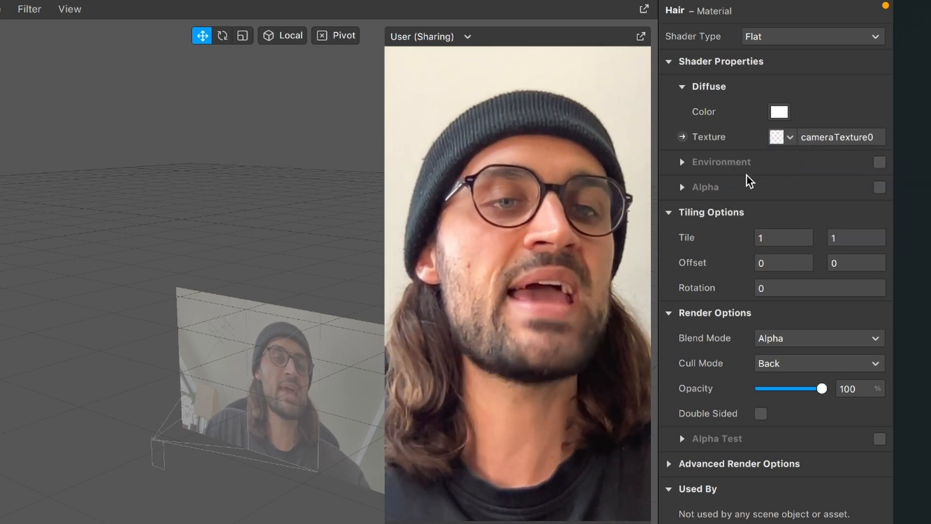
pyautogui.click(880, 187)
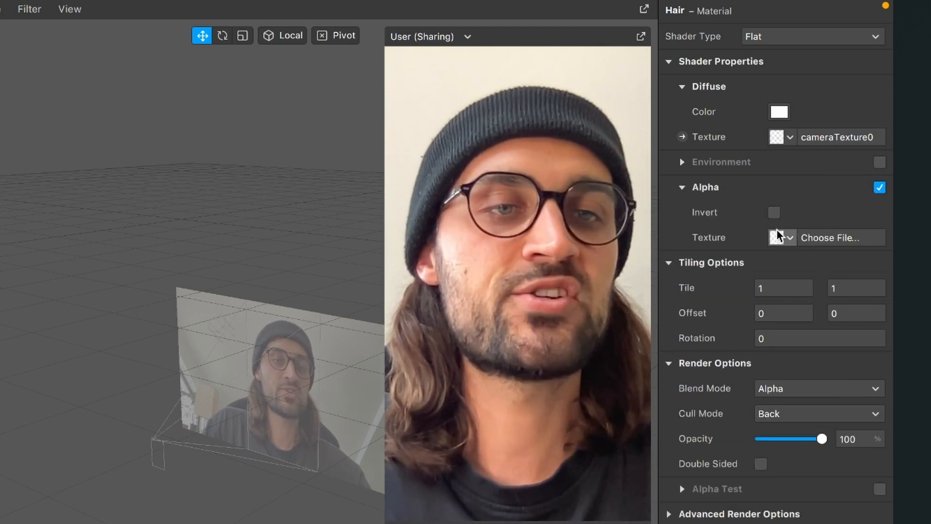
pyautogui.click(783, 237)
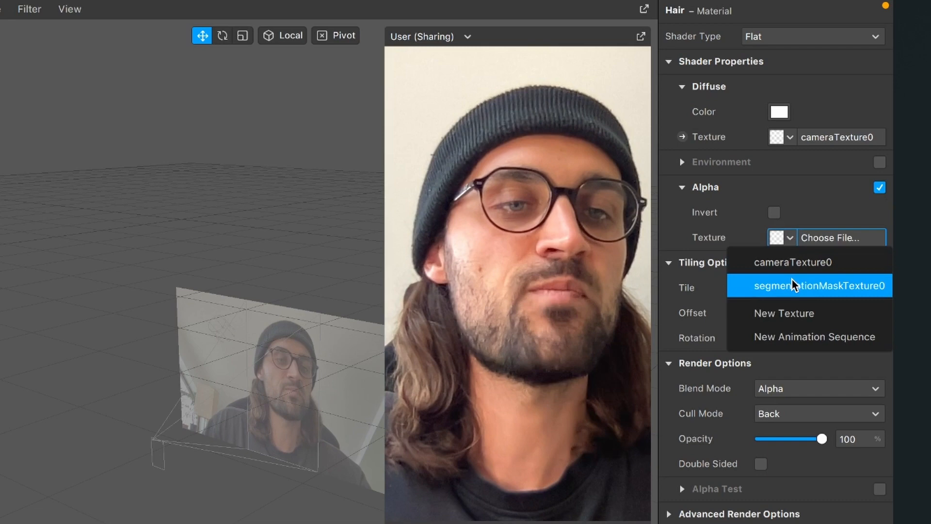
pyautogui.click(814, 285)
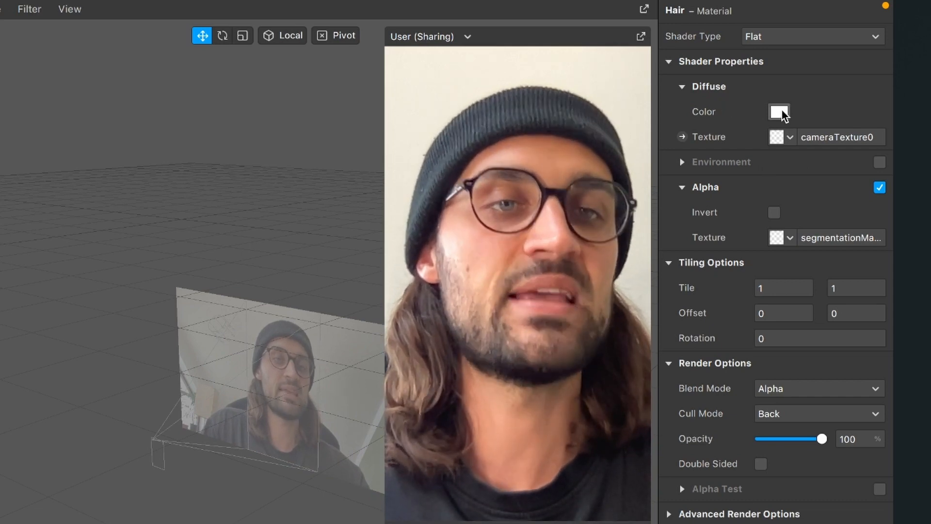
# - Set the Hair material's diffuse colour to Red from the Colors palette
pyautogui.click(779, 112)
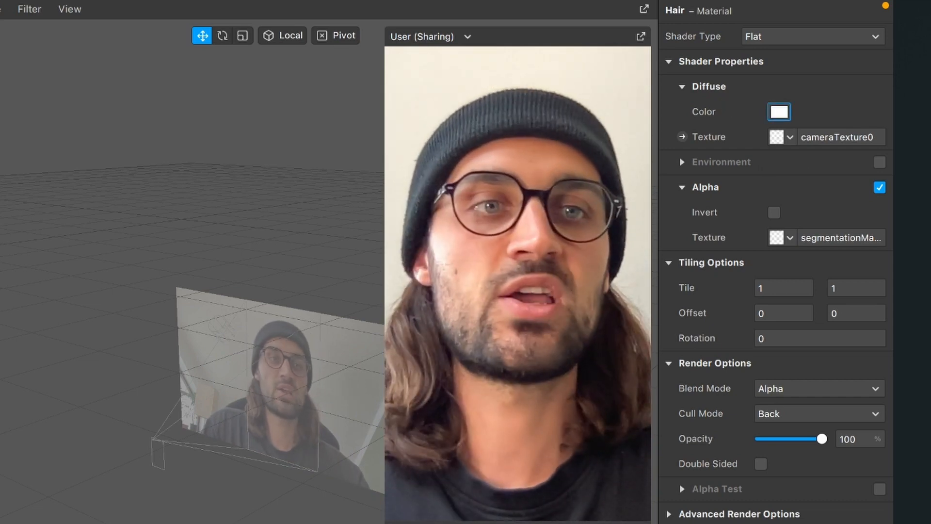
pyautogui.click(779, 111)
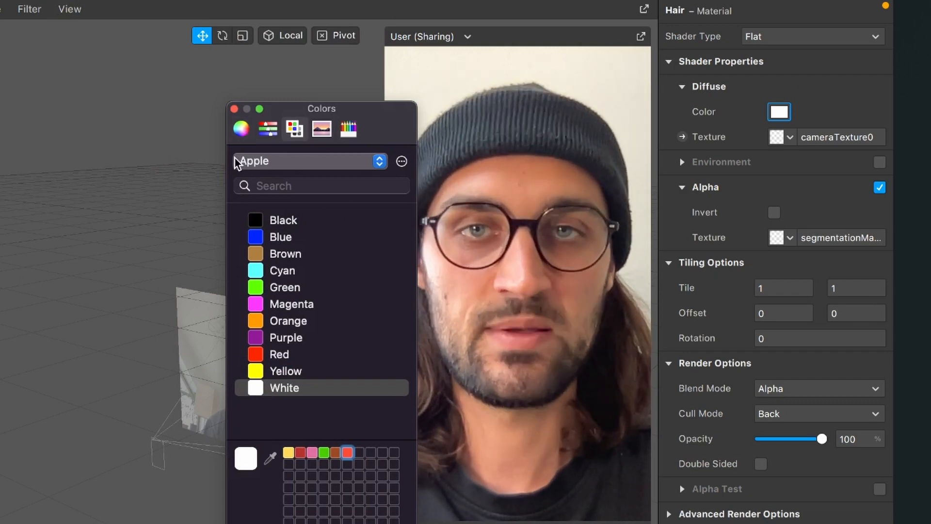
pyautogui.click(239, 128)
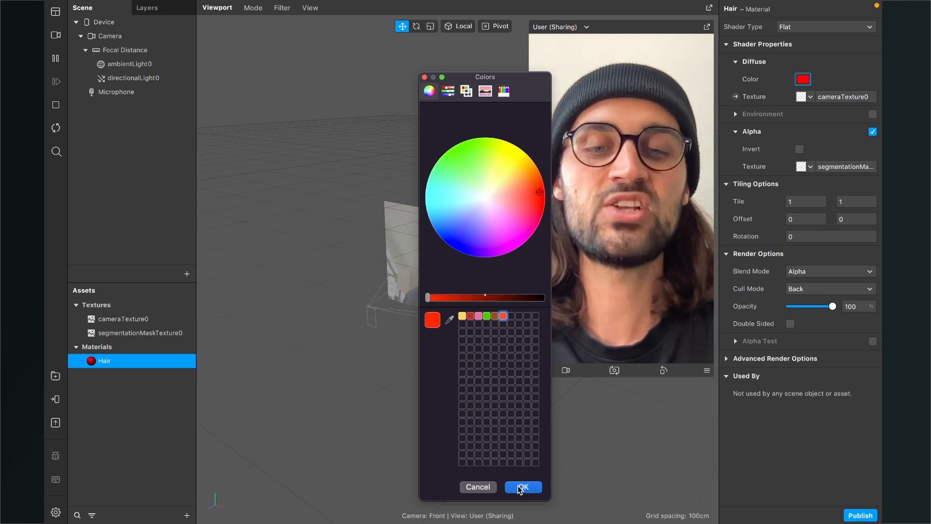
pyautogui.click(522, 485)
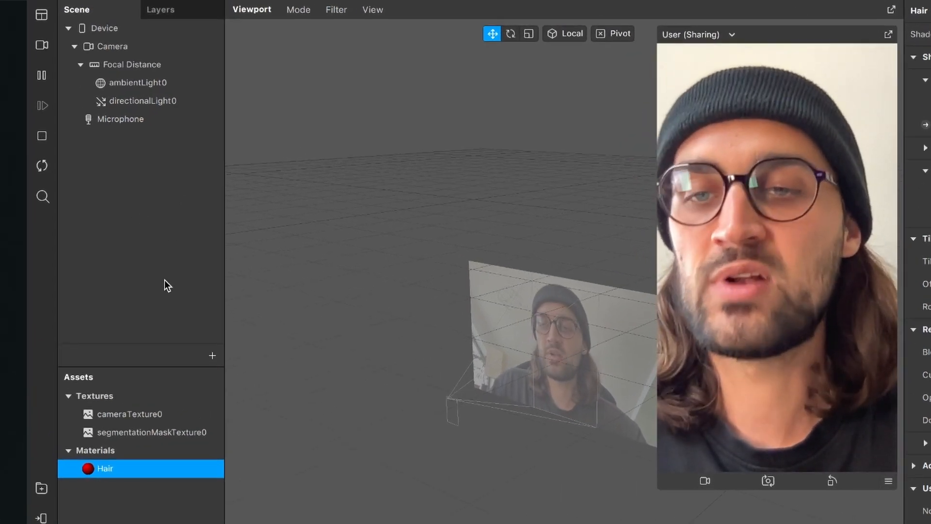
# - Insert a Rectangle into the scene via the 're' search
pyautogui.write('re')
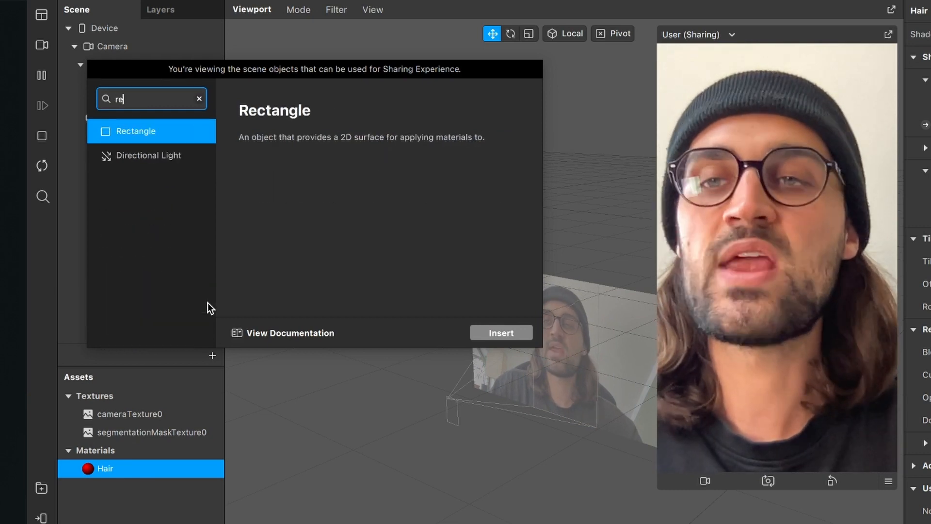
pyautogui.click(500, 332)
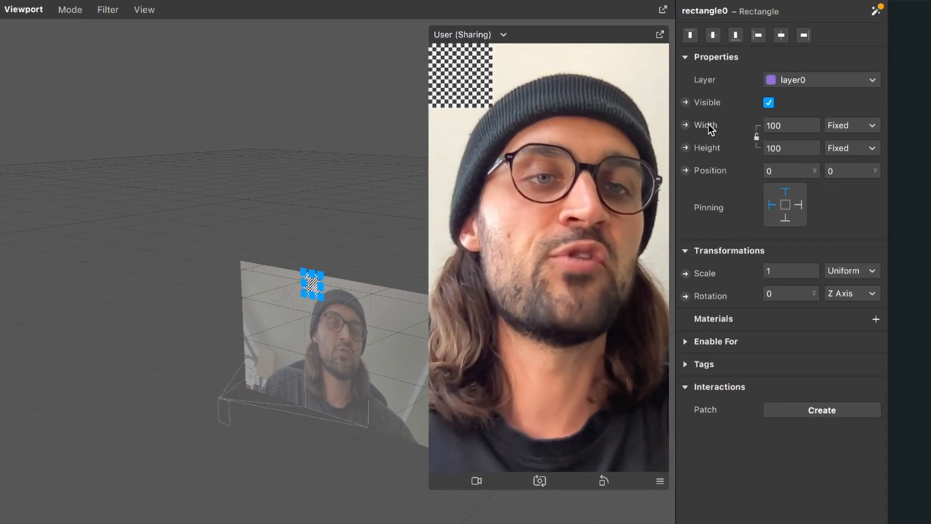
# - Set the rectangle to Fill Width and Fill Height so it covers the whole preview
pyautogui.click(791, 125)
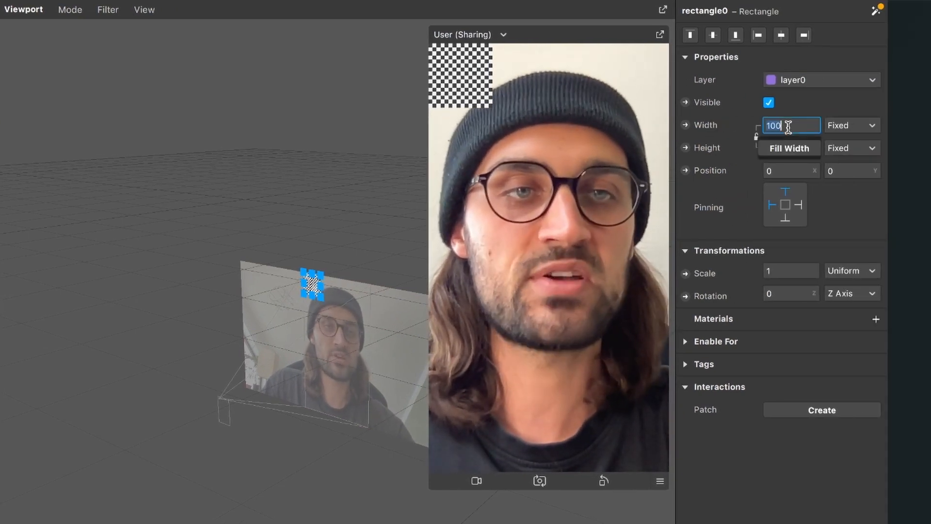
pyautogui.click(790, 148)
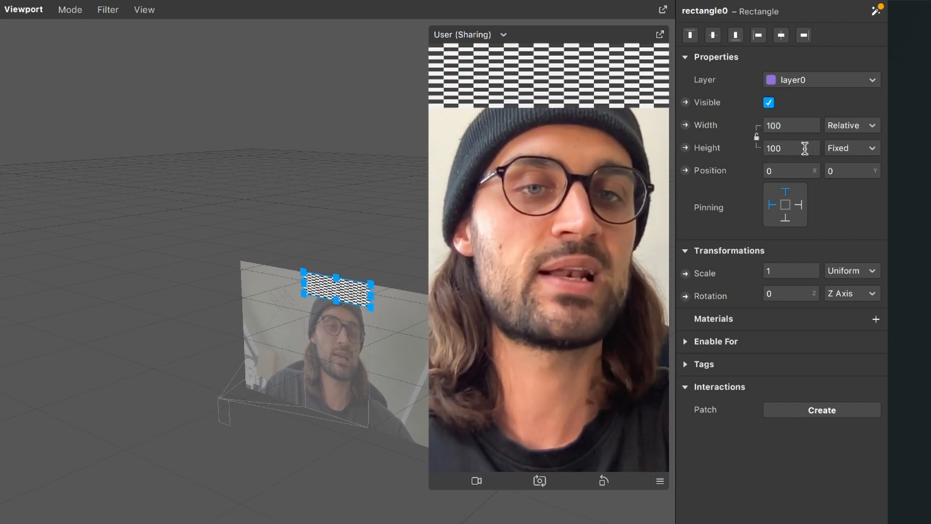
pyautogui.click(791, 147)
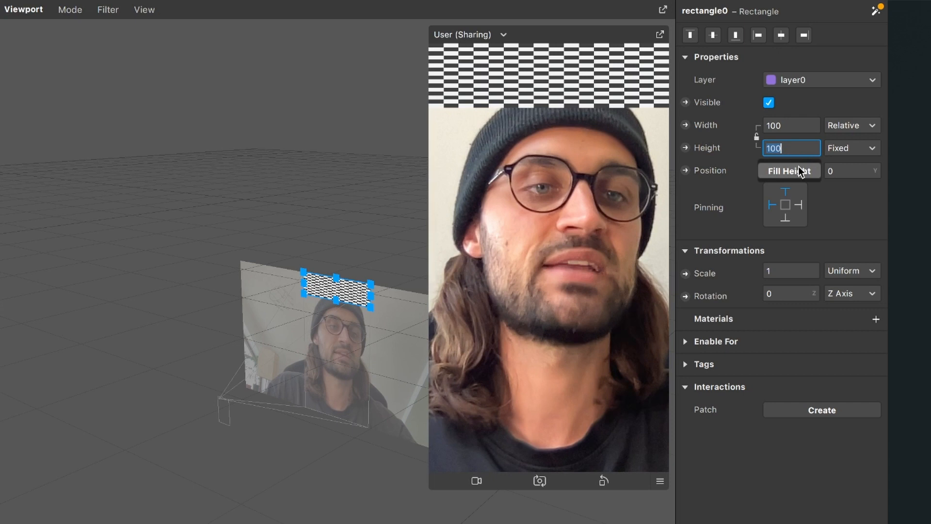
pyautogui.click(789, 171)
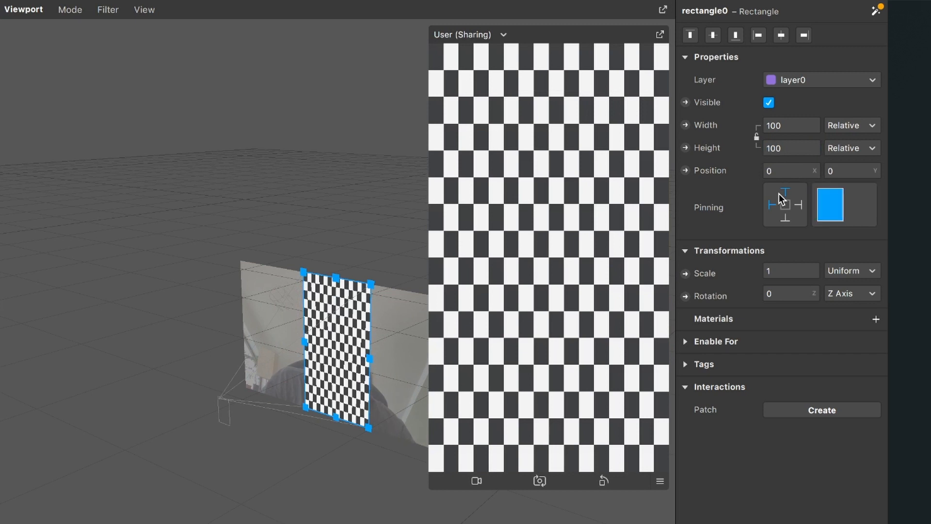
pyautogui.click(876, 319)
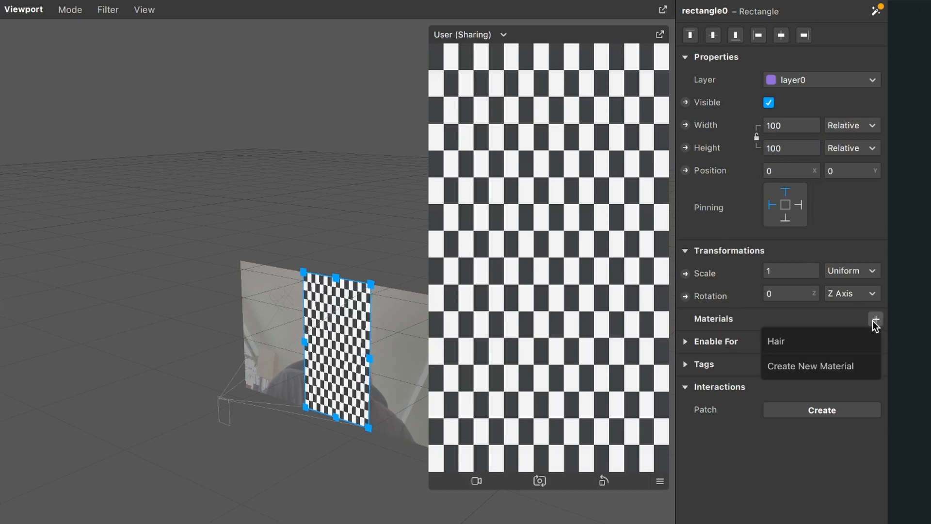
# - Assign the Hair material to the full-screen rectangle so the hair shows red
pyautogui.click(775, 340)
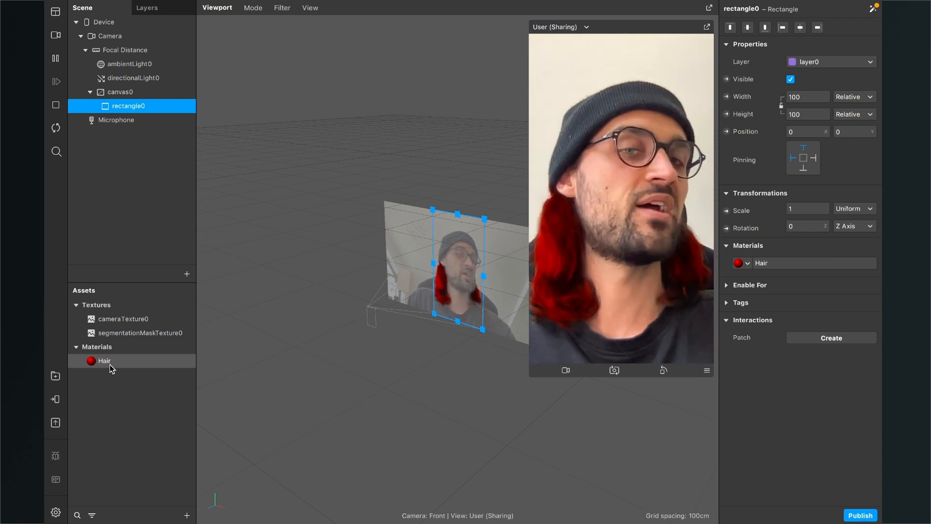
pyautogui.click(104, 361)
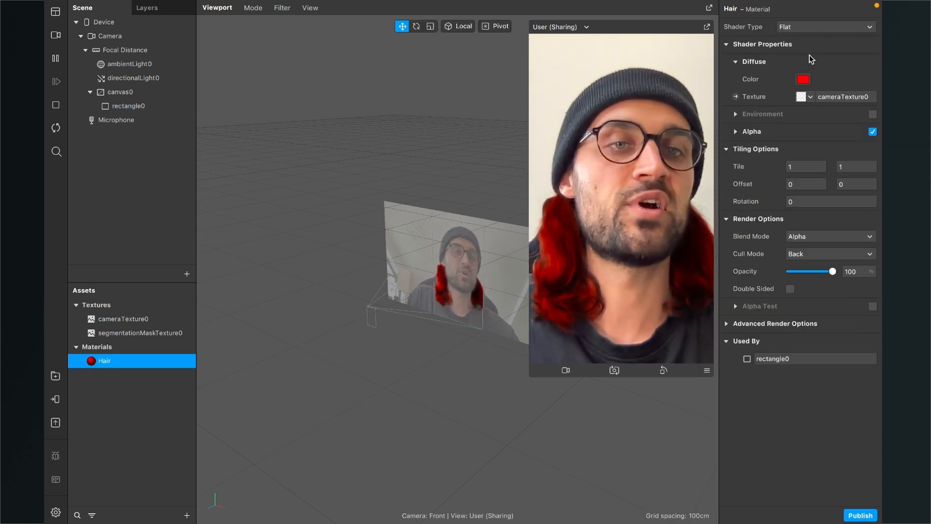
# - Preview yellow and teal hair tints on the colour wheel, then confirm red again
pyautogui.click(802, 79)
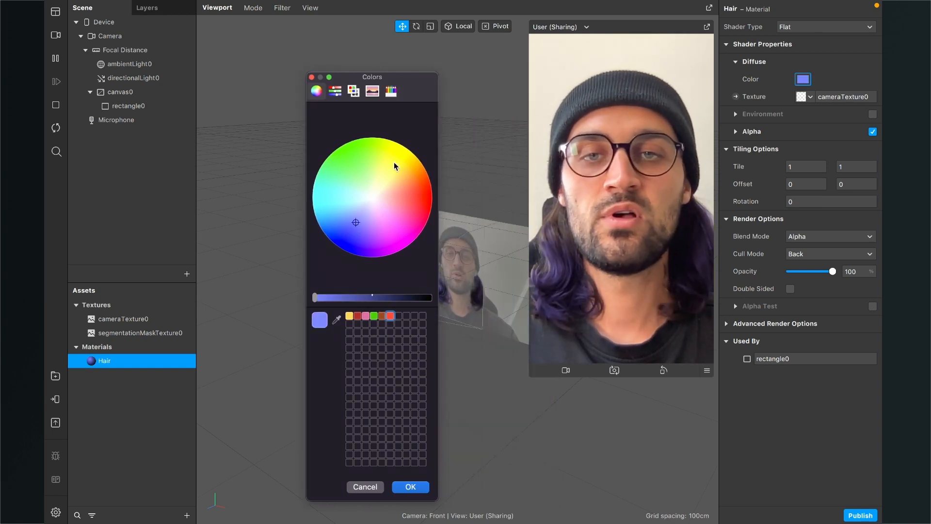
pyautogui.click(393, 160)
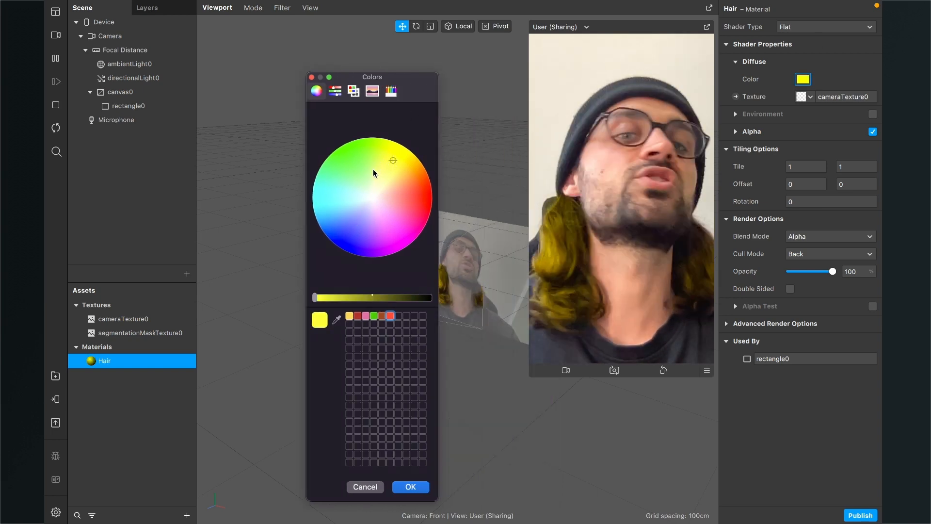
pyautogui.click(331, 201)
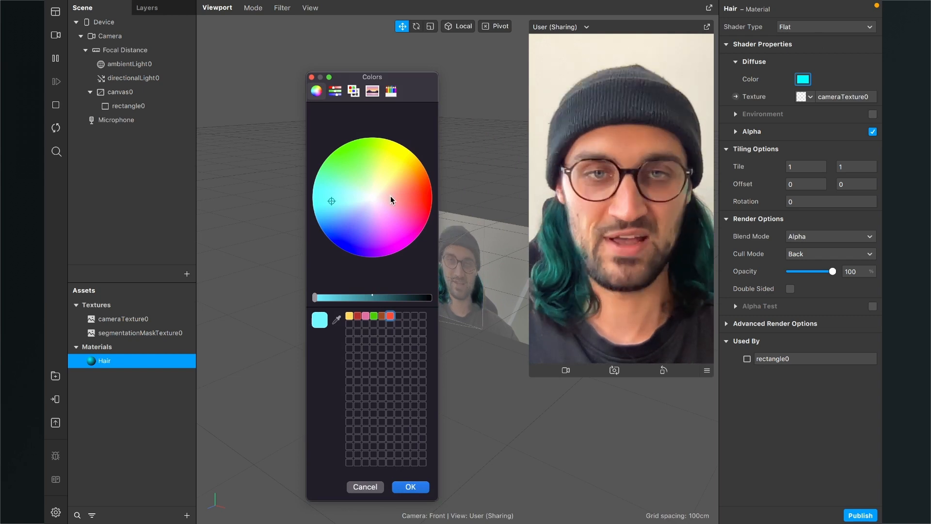
pyautogui.click(416, 198)
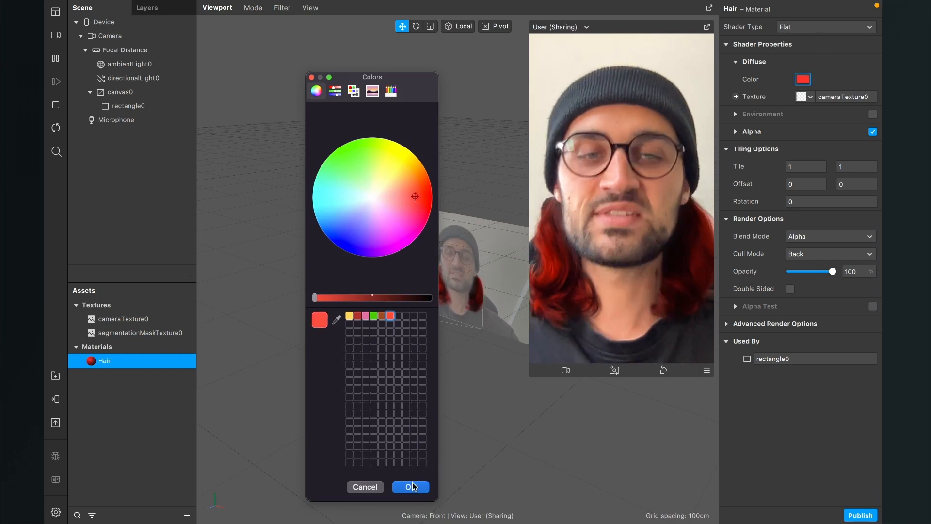
pyautogui.click(409, 486)
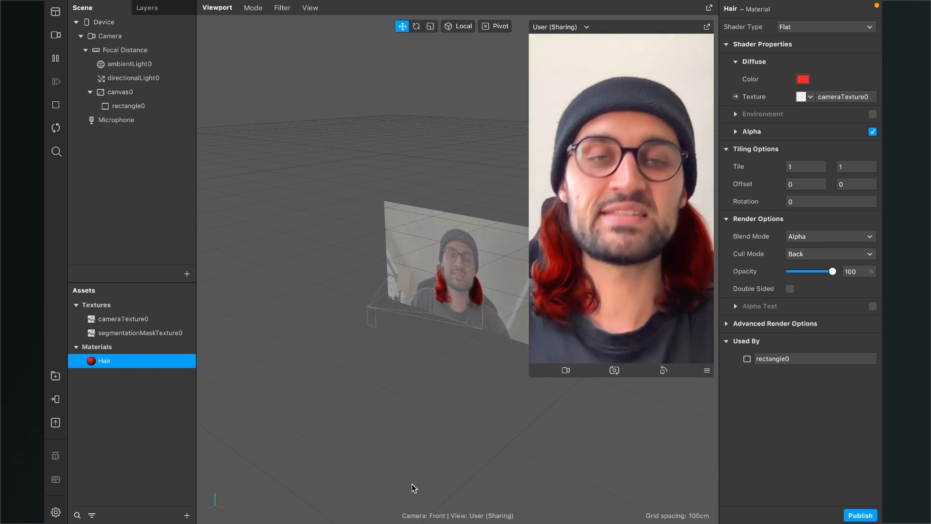